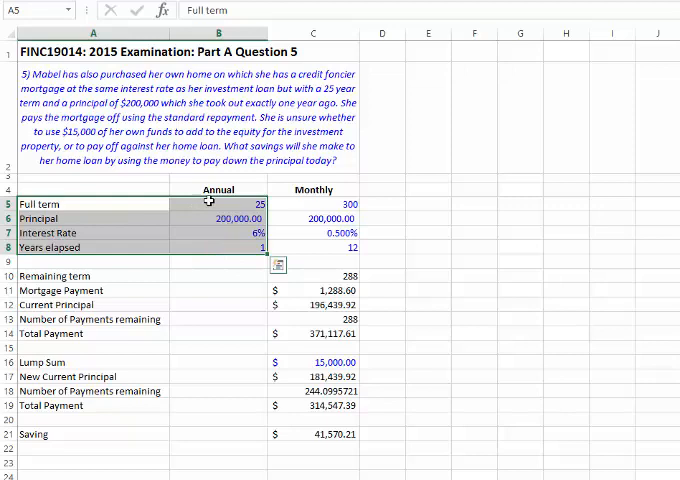
mouse_move(202, 218)
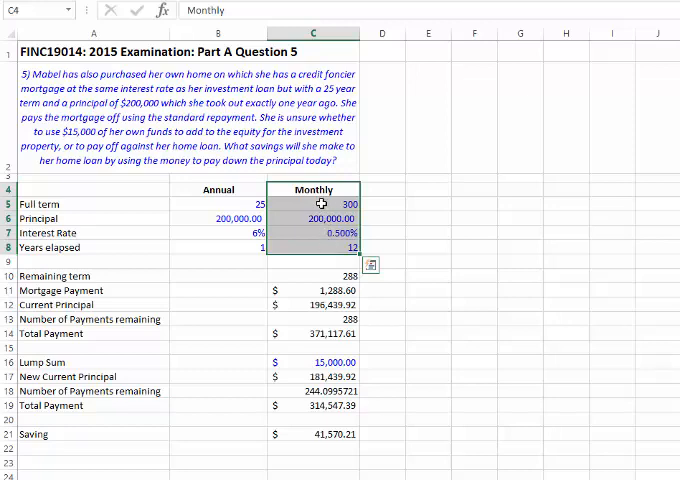
Step: Inspect the monthly full-term formula and the row below it
click(218, 204)
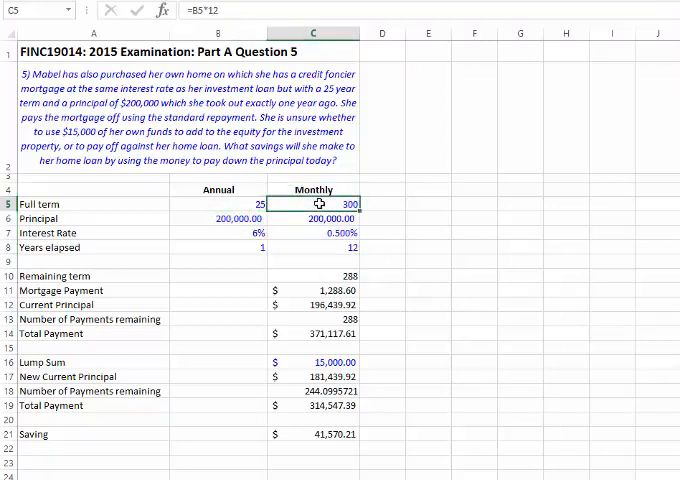
click(218, 233)
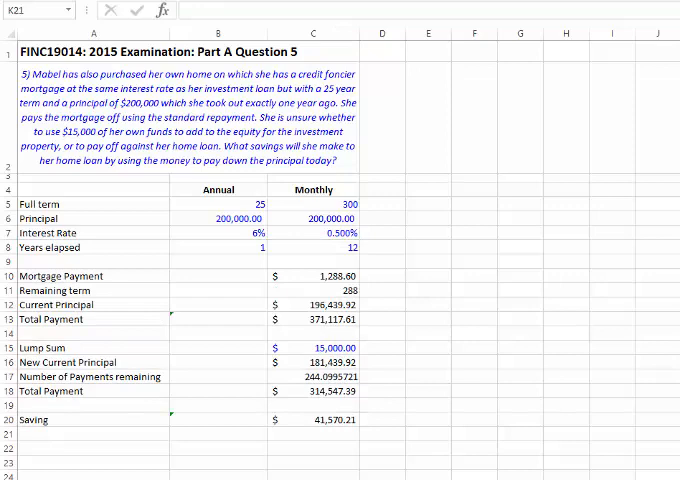
click(60, 275)
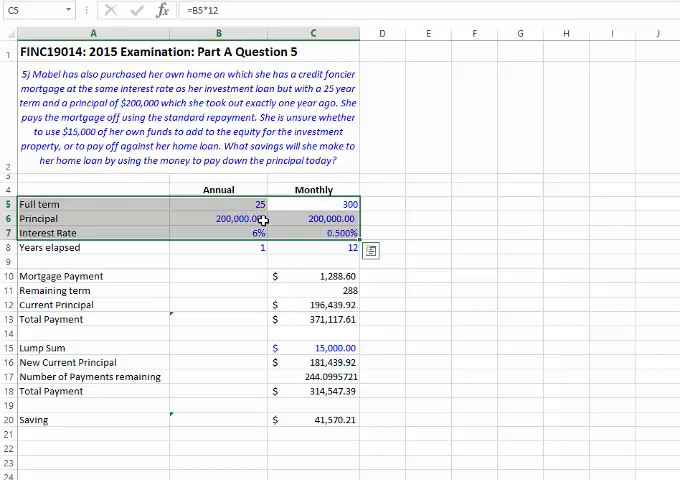
mouse_move(280, 219)
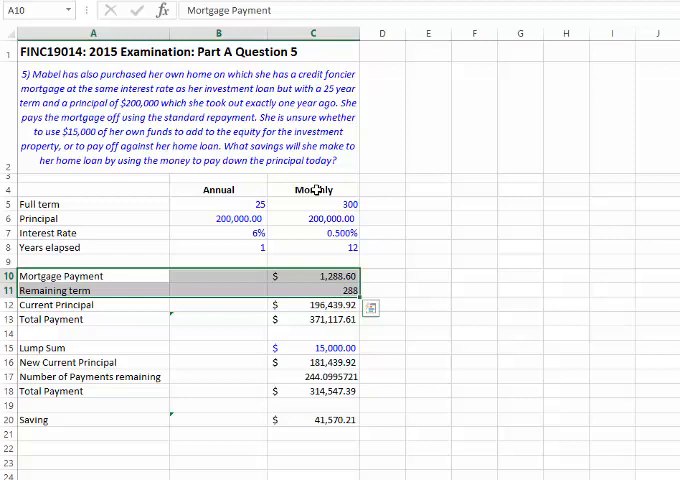
mouse_move(335, 257)
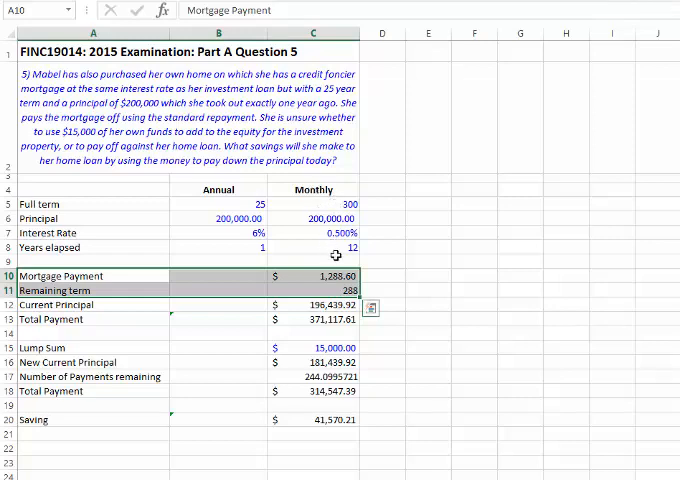
mouse_move(336, 195)
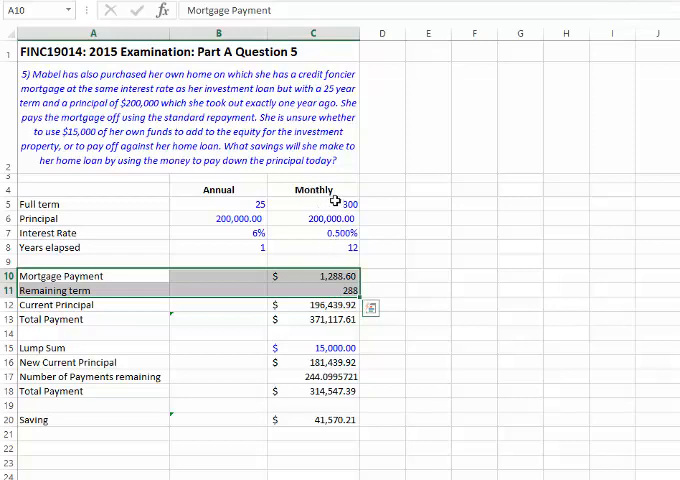
mouse_move(310, 232)
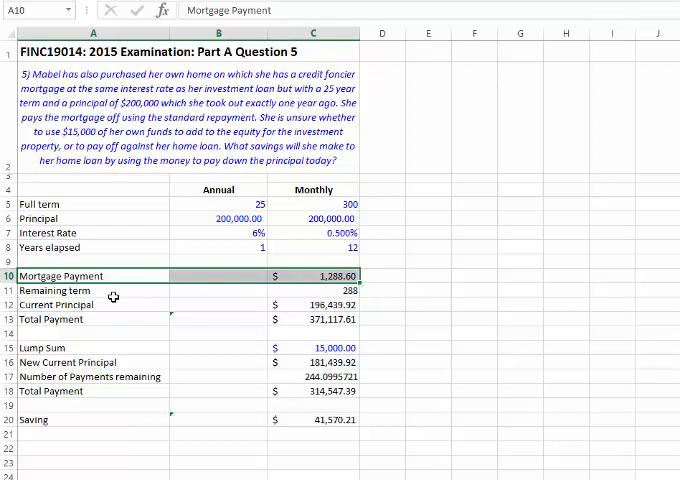
click(90, 290)
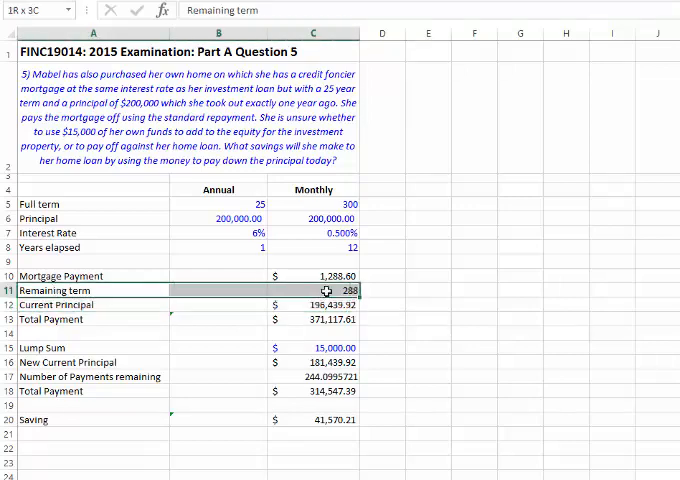
drag(320, 290, 325, 305)
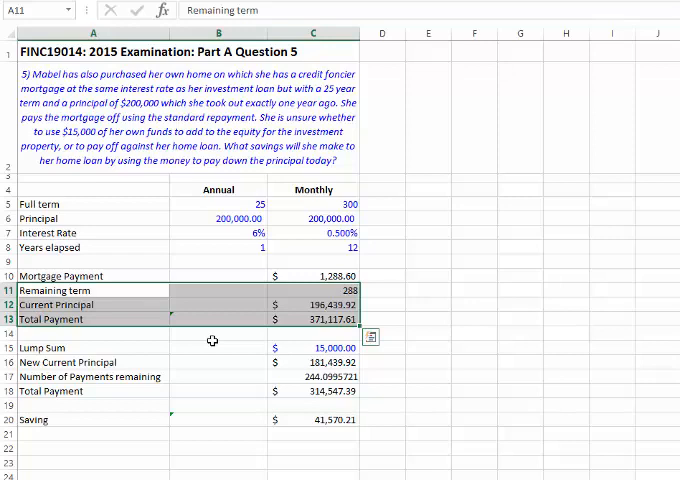
mouse_move(173, 319)
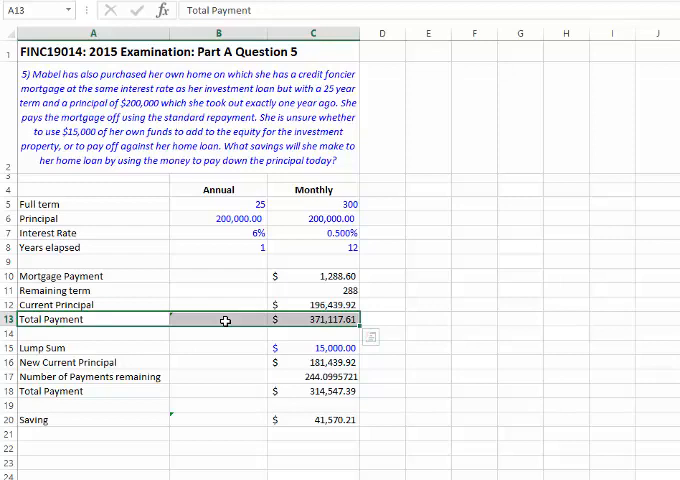
drag(93, 332, 217, 346)
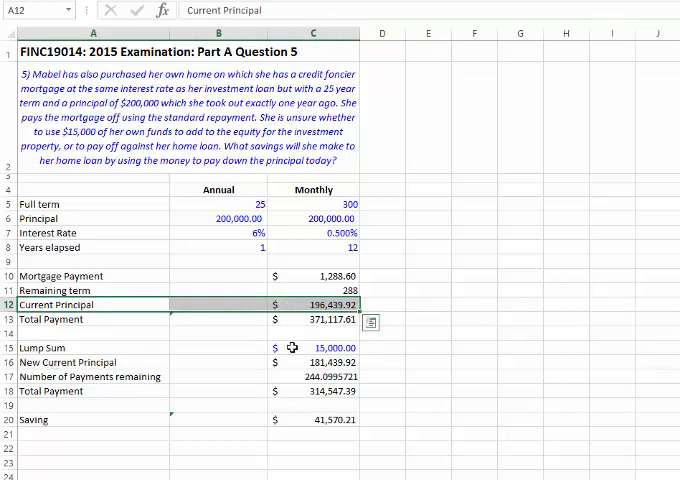
click(90, 362)
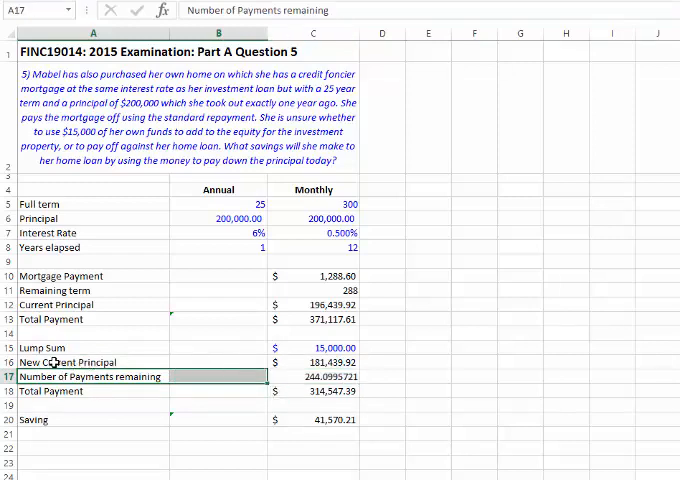
click(85, 362)
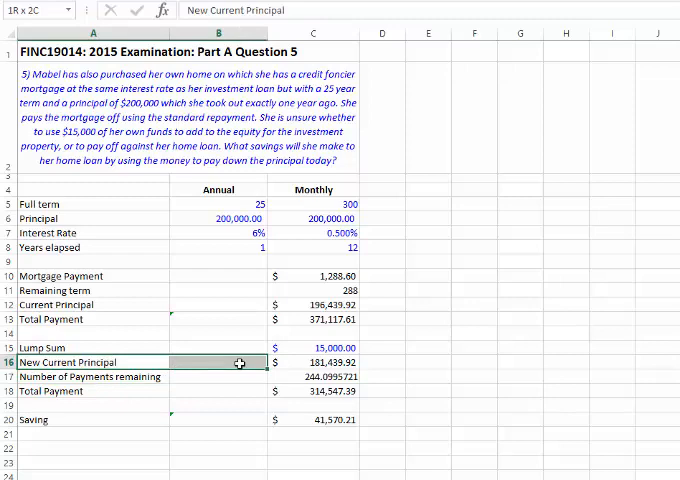
click(313, 362)
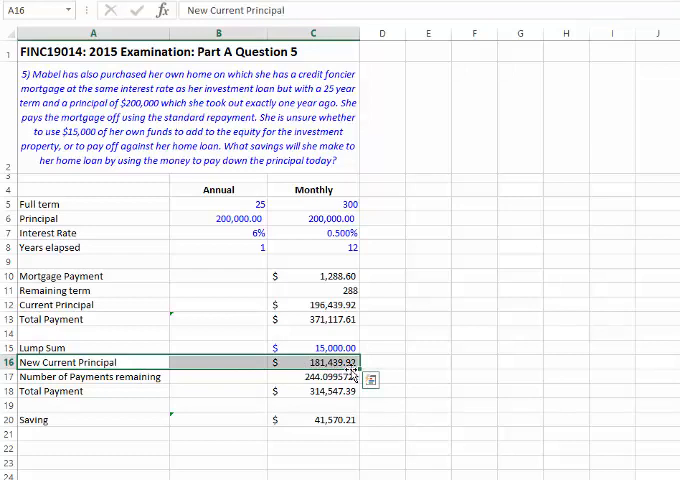
click(90, 377)
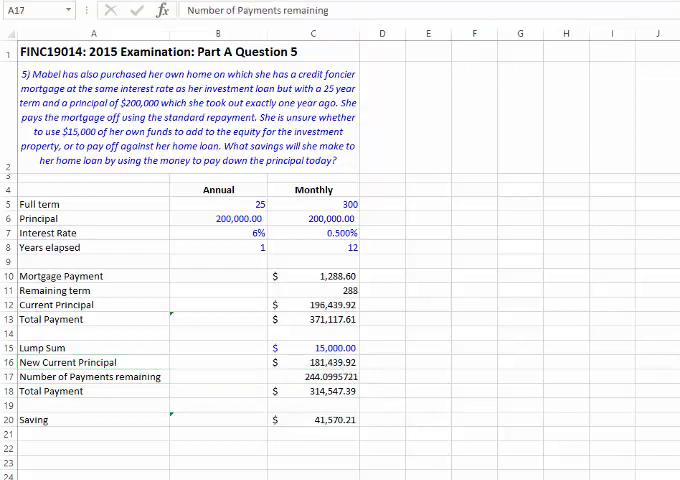
mouse_move(95, 310)
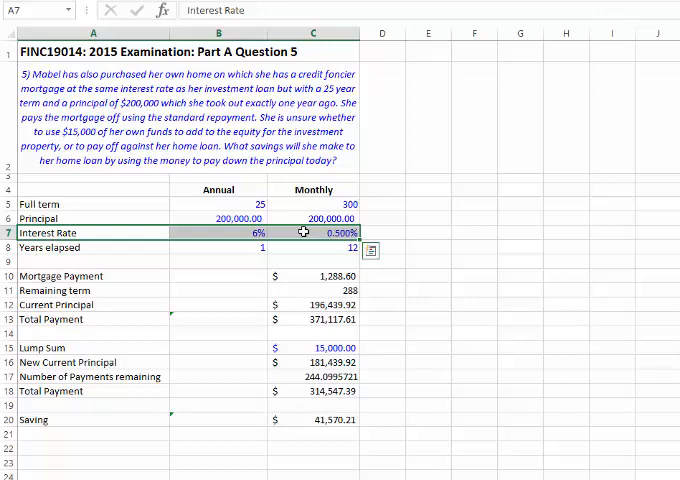
mouse_move(300, 232)
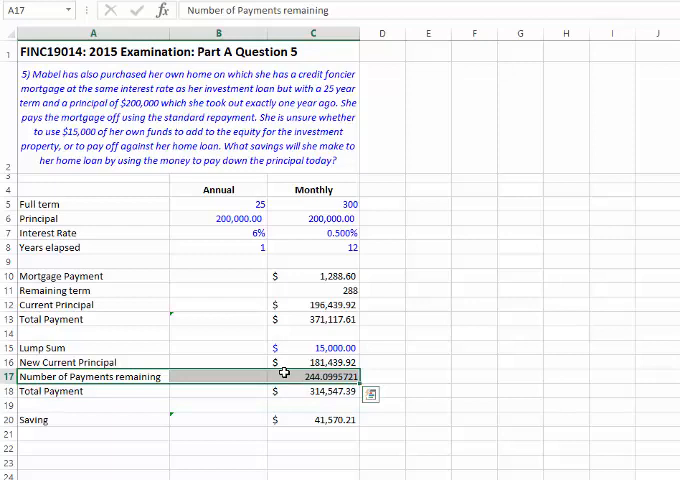
mouse_move(298, 388)
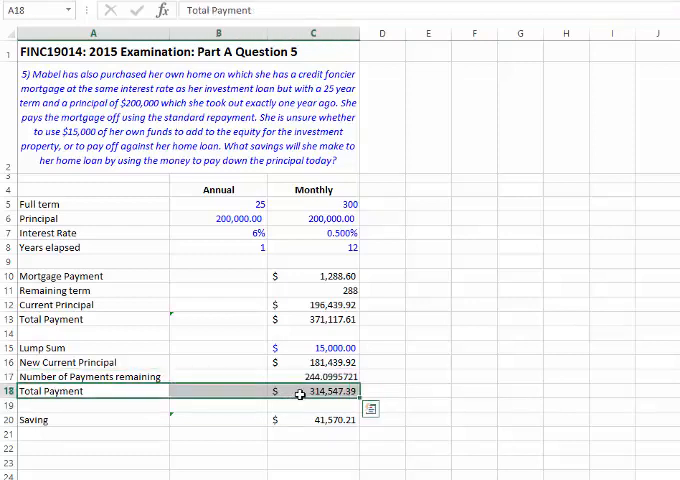
mouse_move(293, 363)
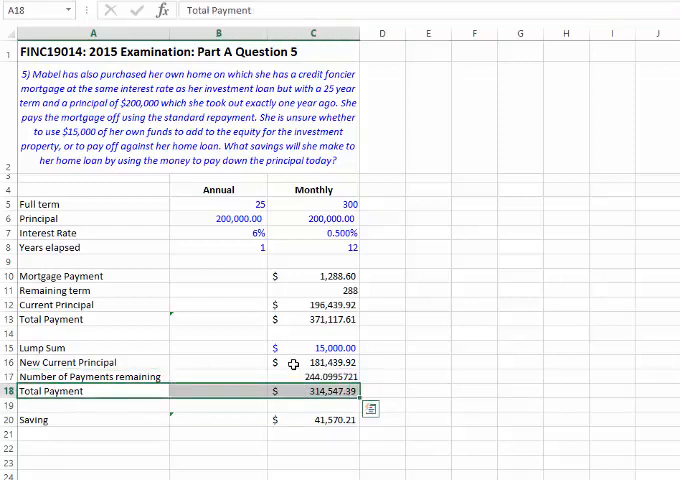
click(85, 376)
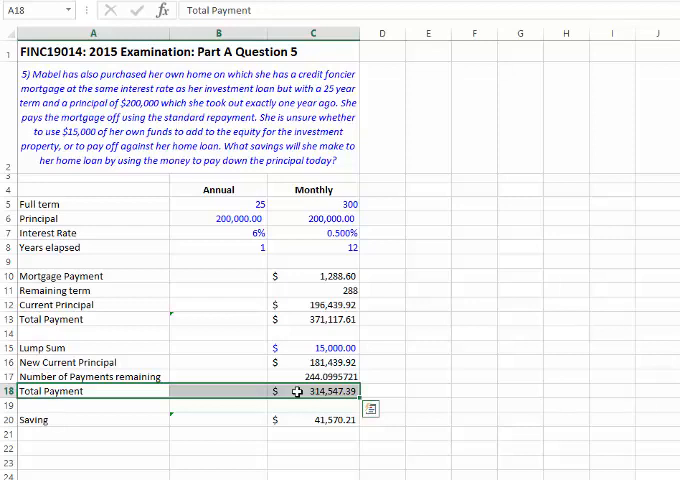
mouse_move(97, 416)
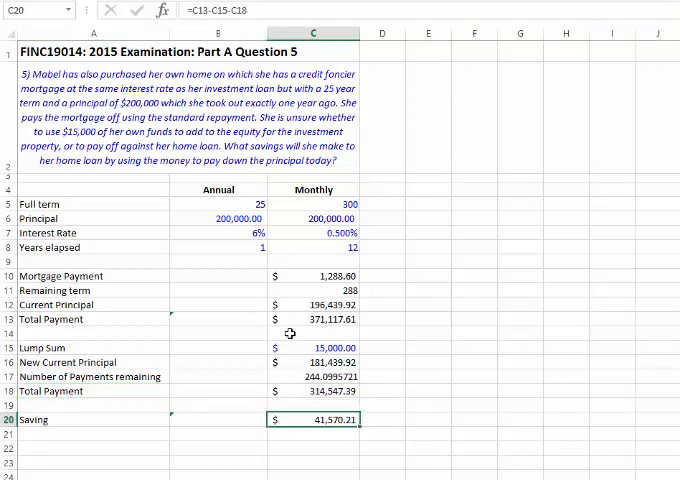
mouse_move(287, 319)
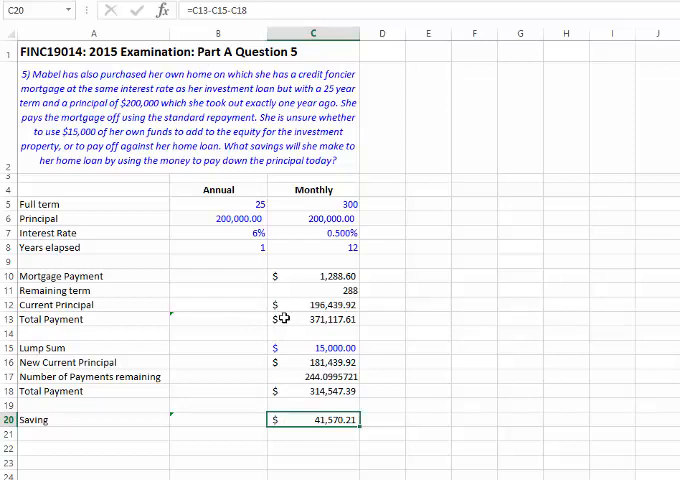
Step: Select the Total Payment and Lump Sum rows to fill the Annual column's formulas
click(313, 319)
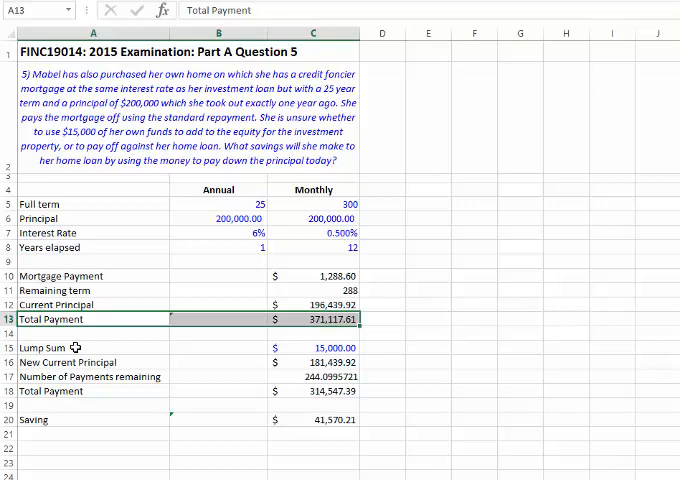
click(90, 347)
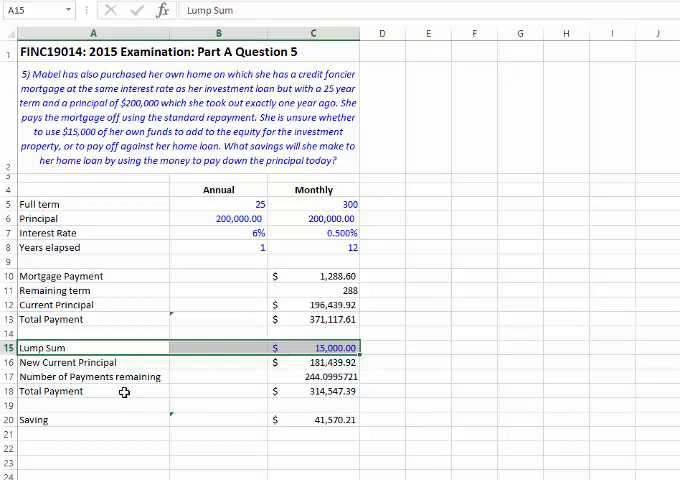
click(90, 391)
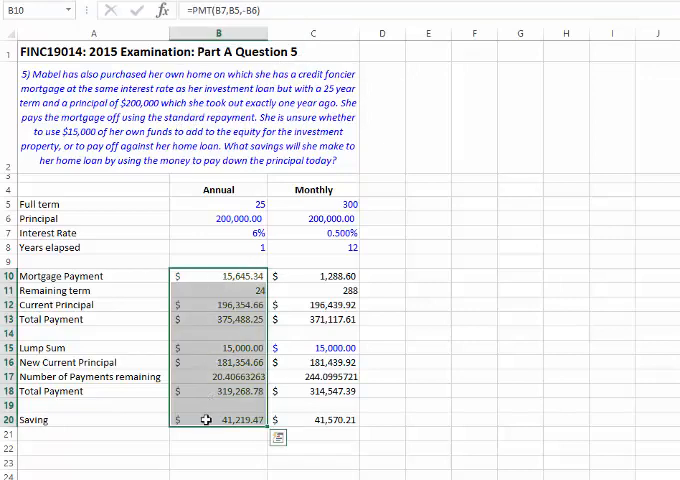
click(217, 419)
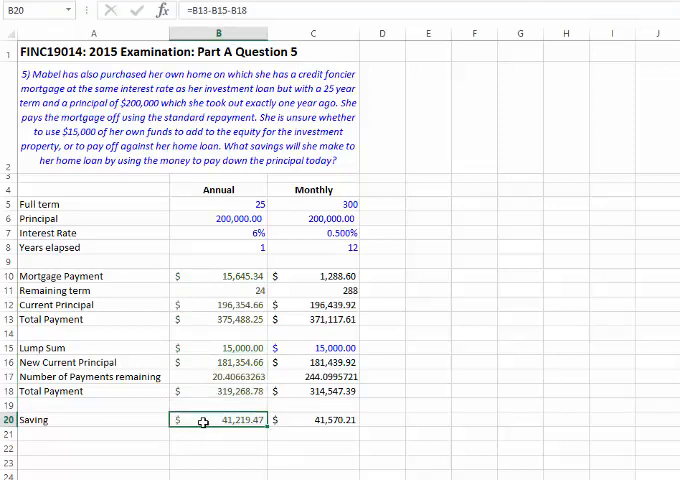
mouse_move(255, 435)
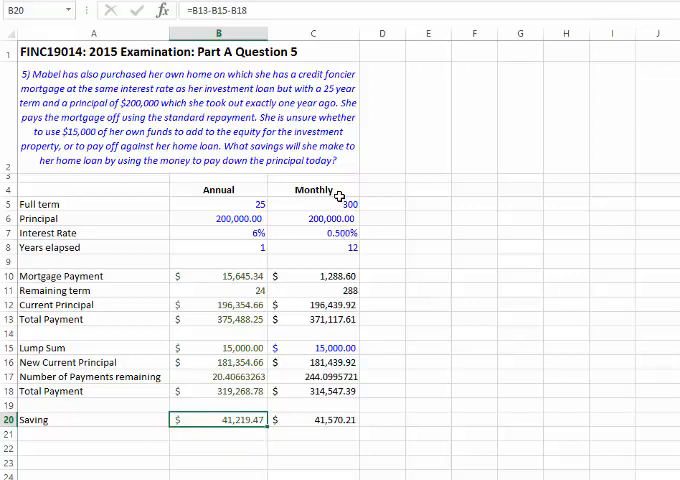
click(315, 33)
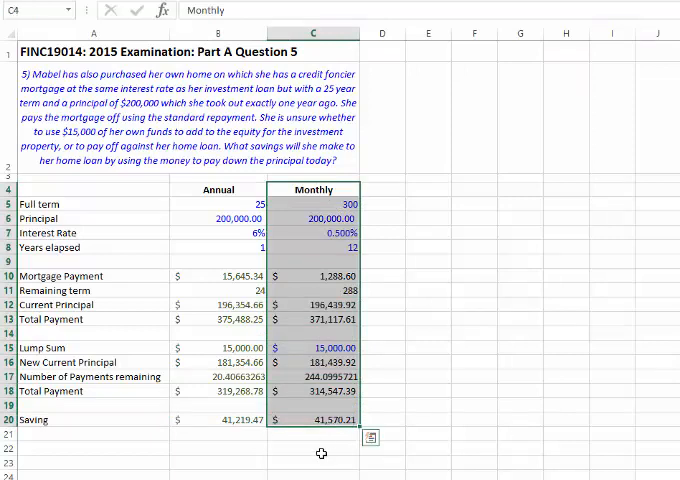